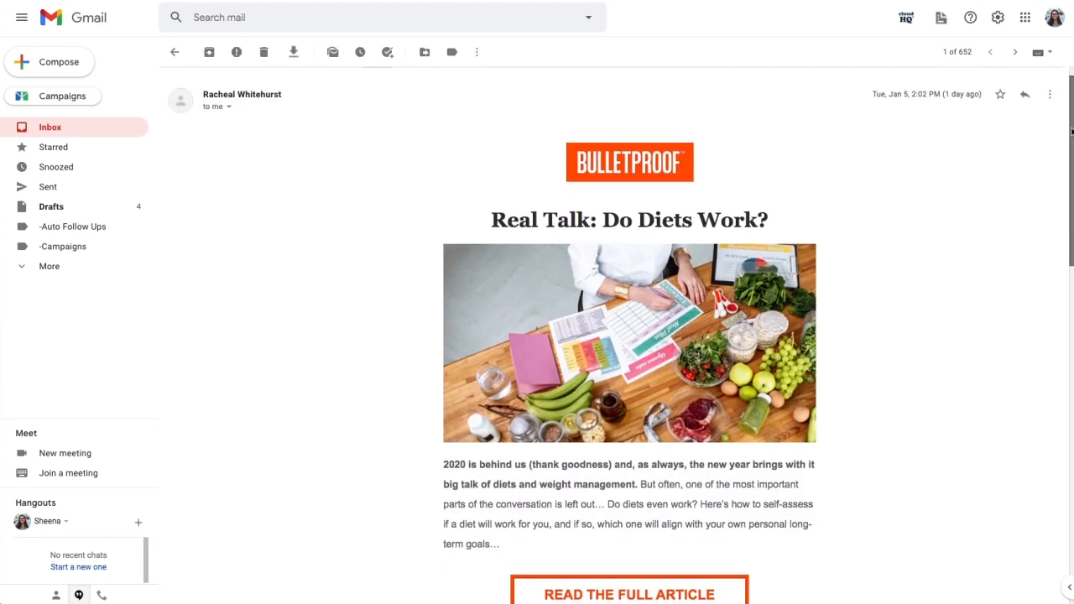
# Install the MailKing extension from mailking.io via its Chrome Web Store listing and confirm adding it
pyautogui.scroll(-3)
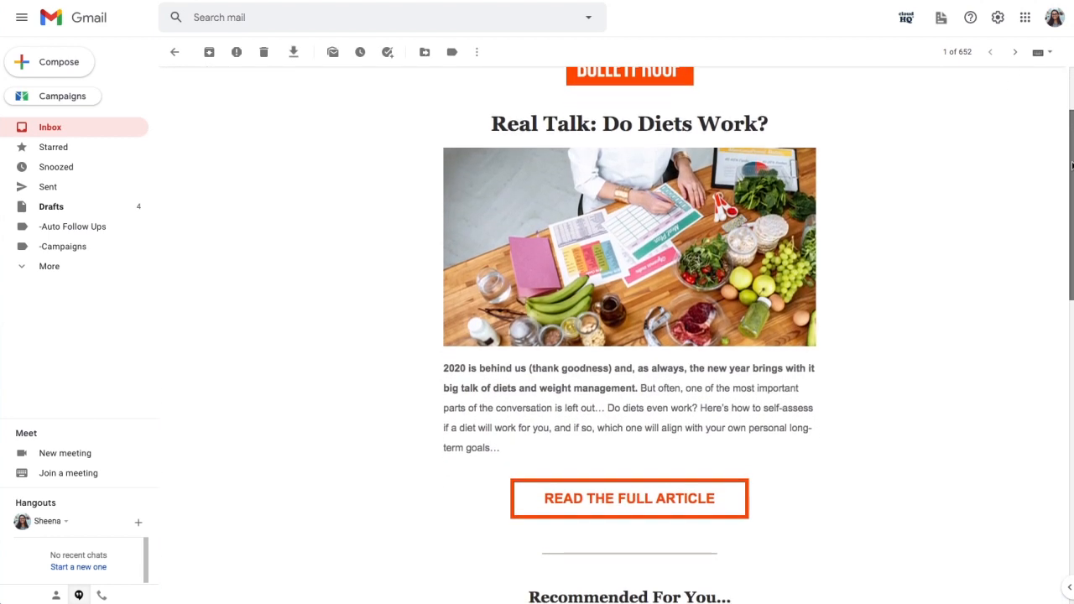
pyautogui.scroll(-3)
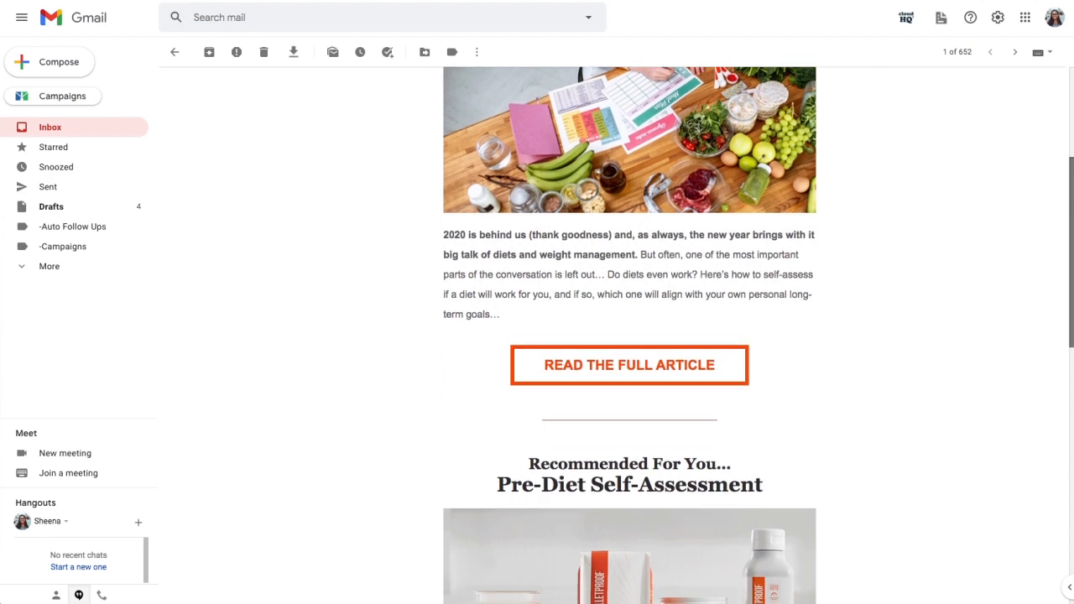
pyautogui.scroll(-3)
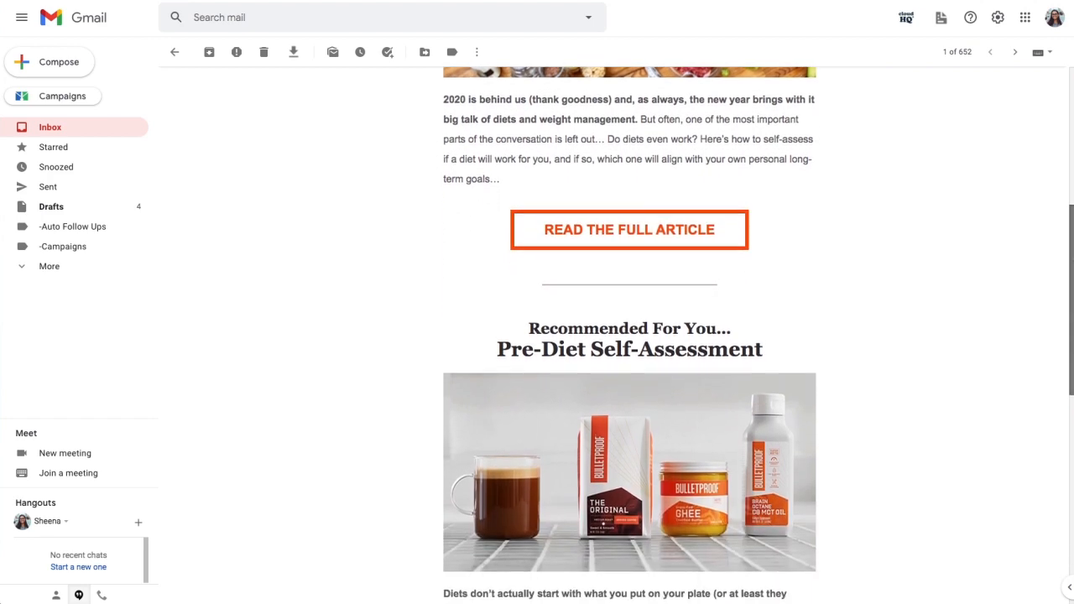
pyautogui.scroll(-3)
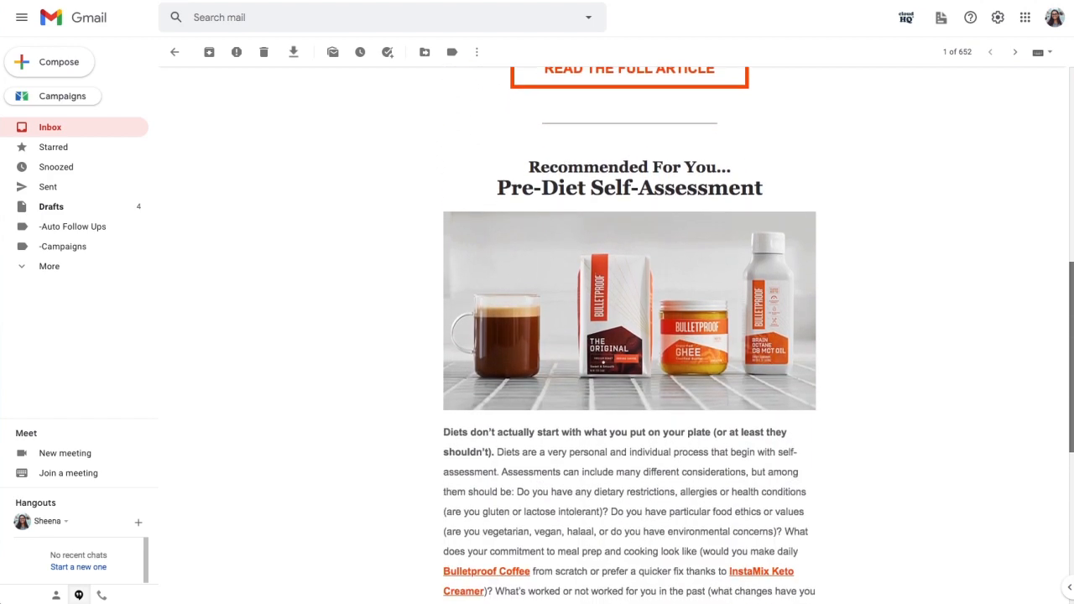
pyautogui.scroll(-3)
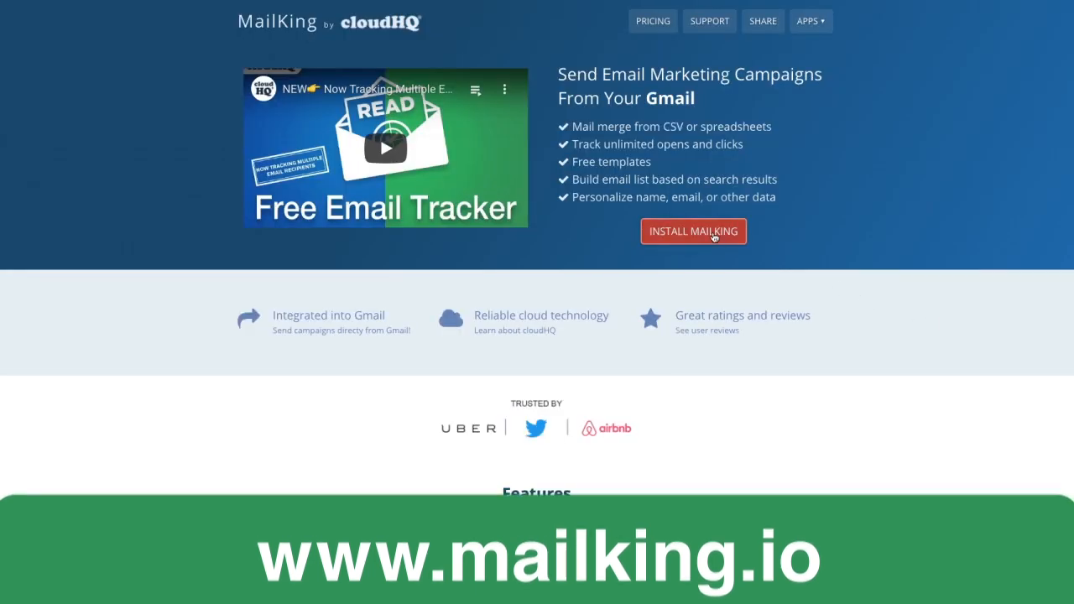
pyautogui.click(692, 232)
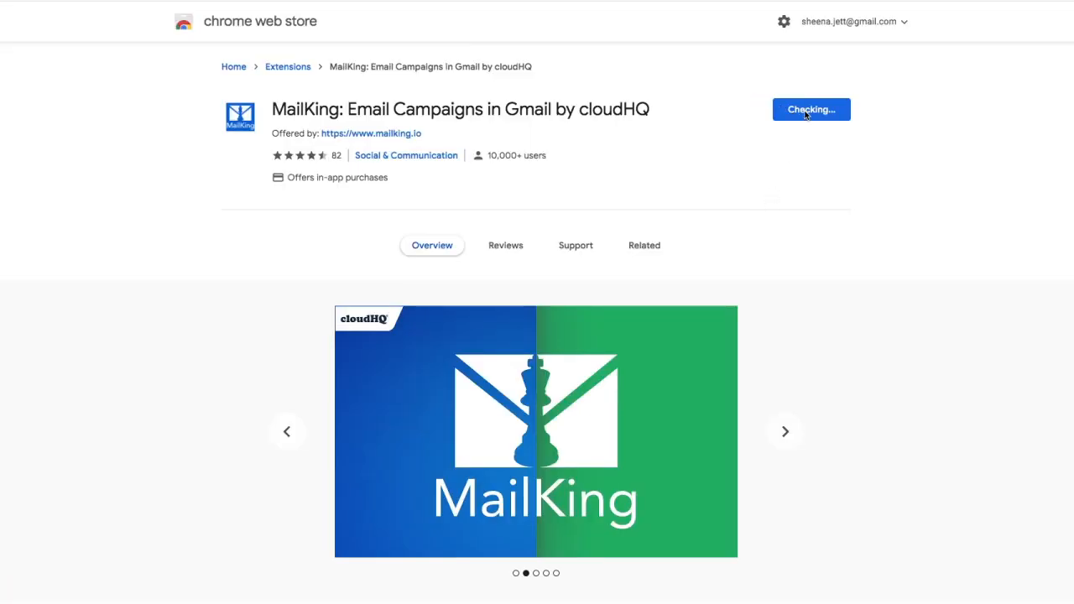
pyautogui.click(811, 109)
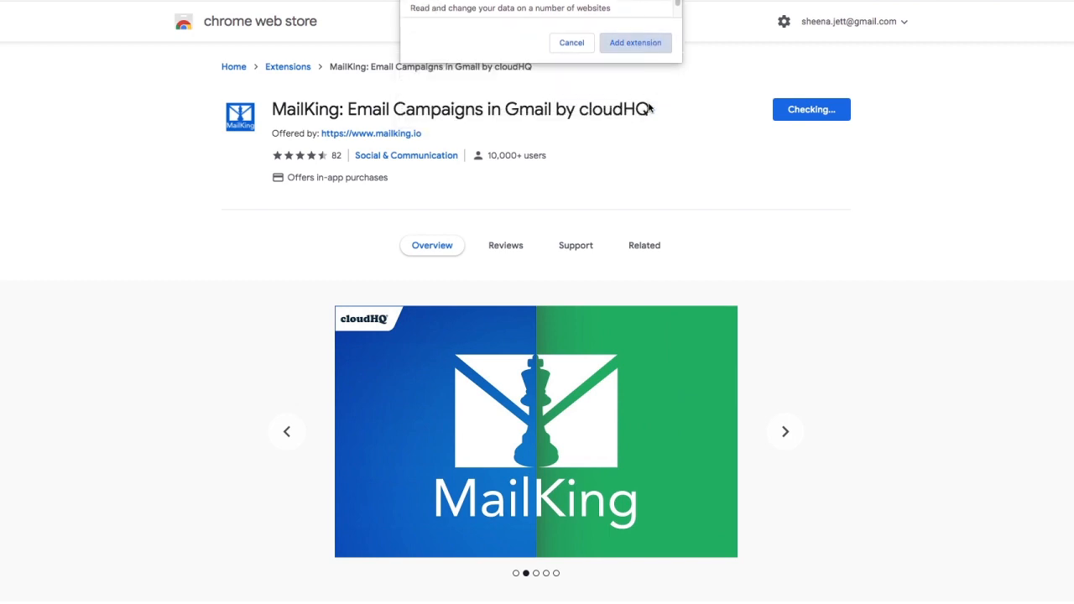
pyautogui.click(634, 42)
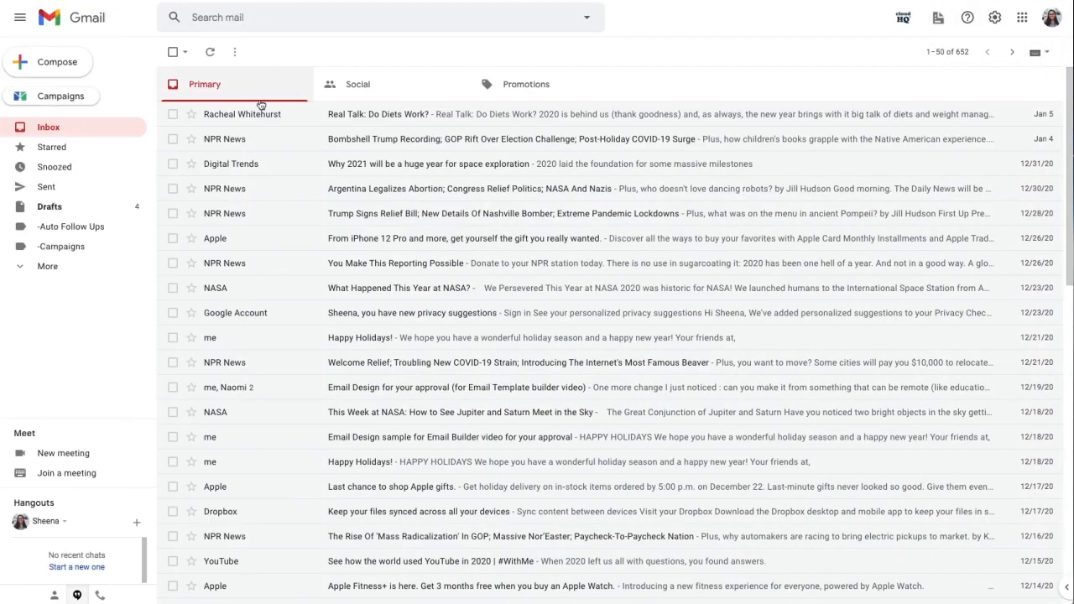
# Convert the 'Real Talk: Do Diets Work?' newsletter into a MailKing template and edit it in a new draft
pyautogui.click(377, 114)
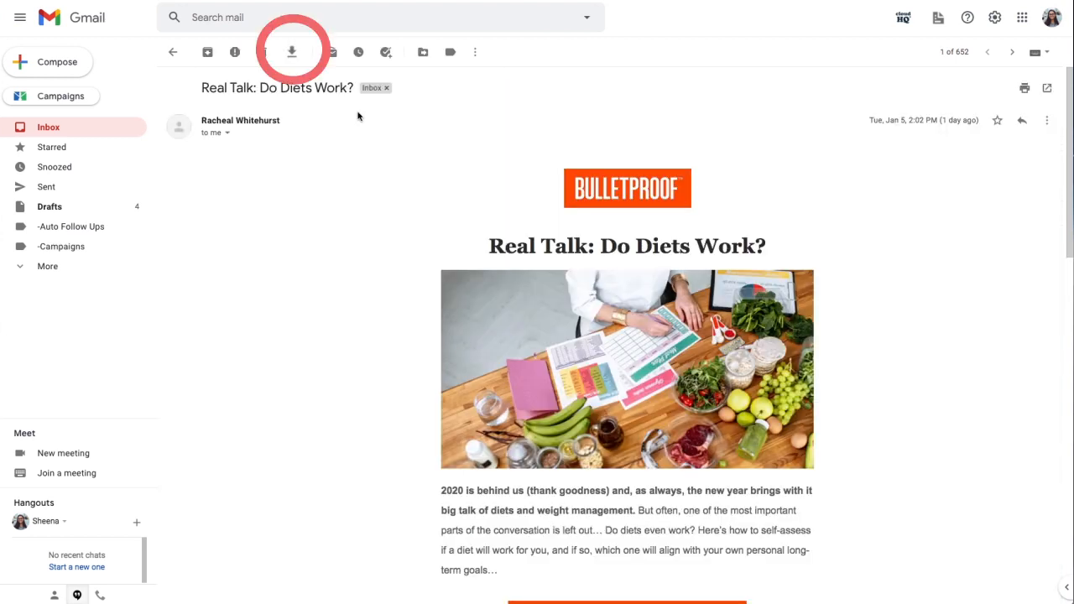
pyautogui.click(292, 52)
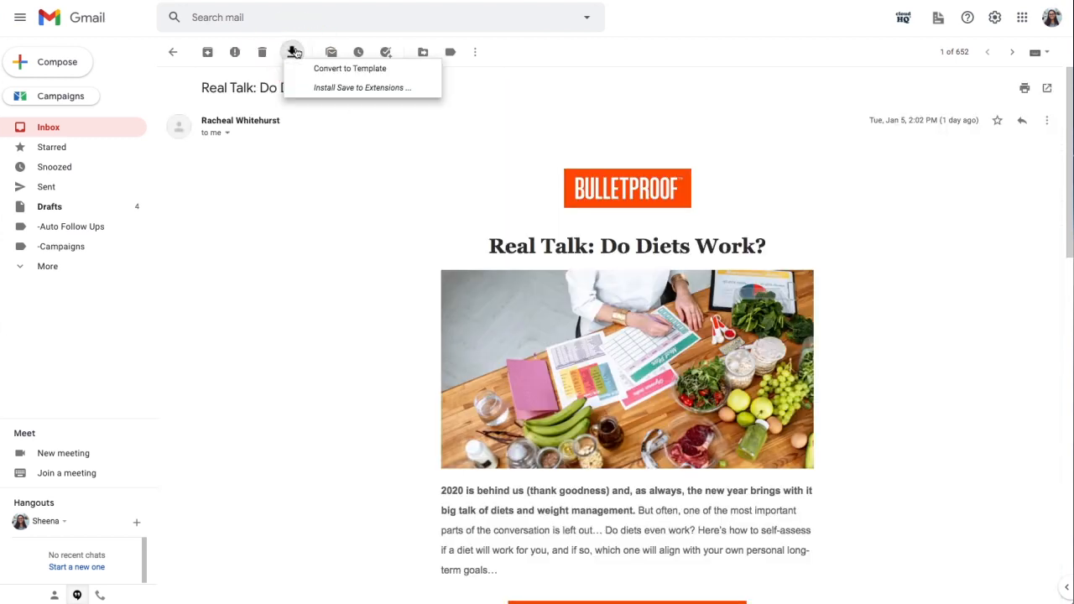
pyautogui.click(349, 67)
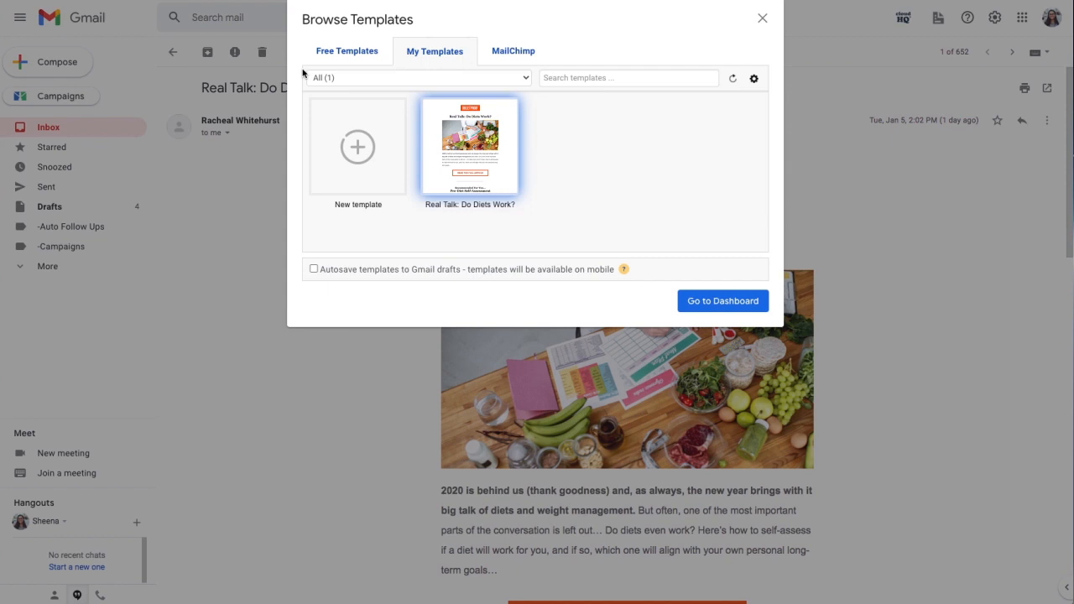
pyautogui.moveTo(470, 148)
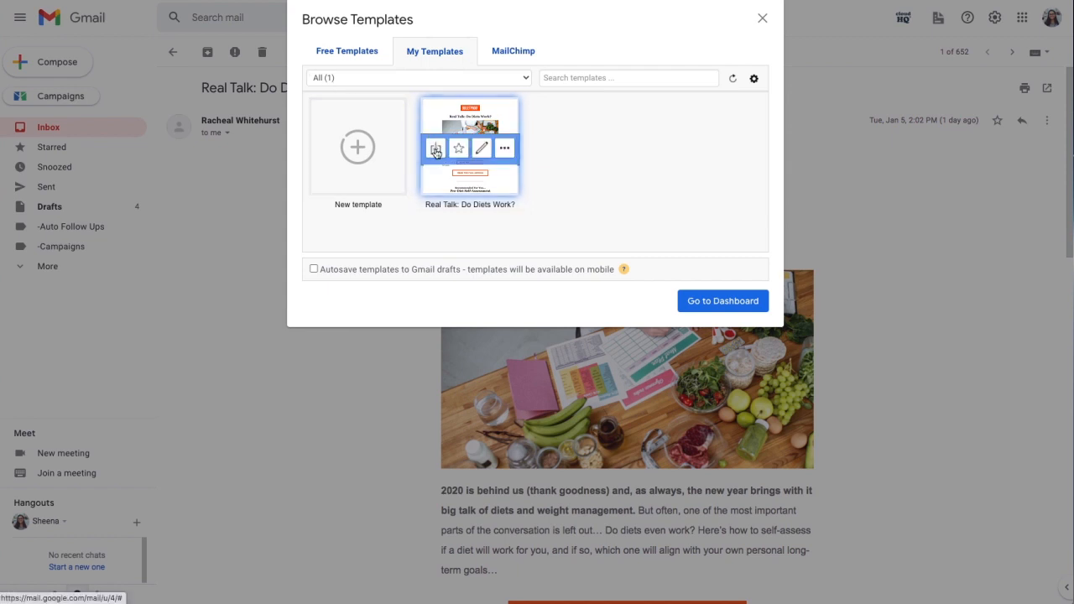
pyautogui.click(436, 148)
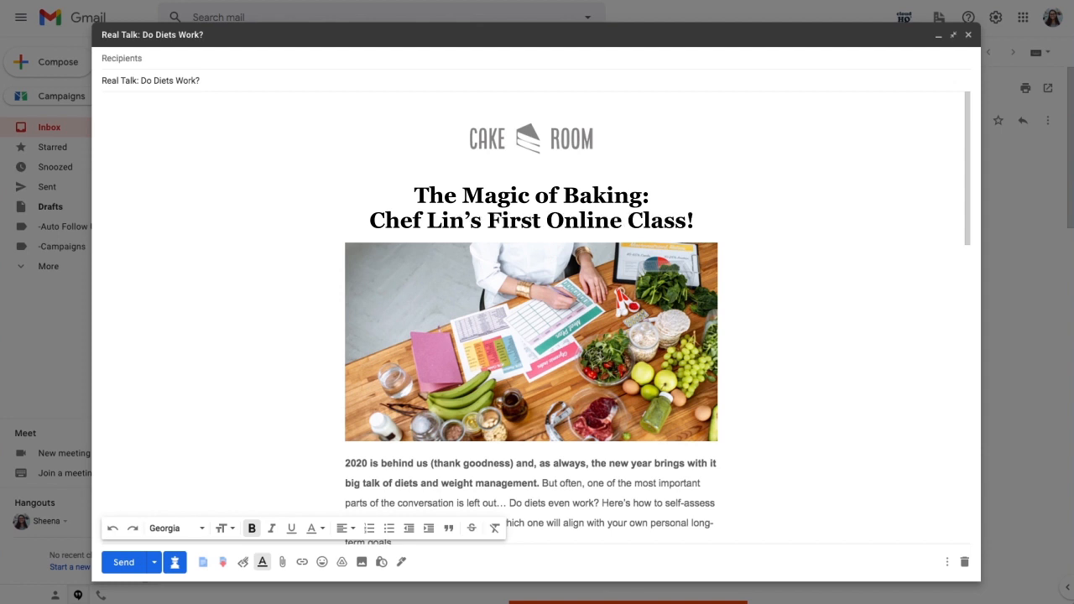
# Swap in a cooking-class header photo and rewrite the intro as a Zoom invite to bake cupcakes, pastries and cake with Chef Lin
pyautogui.click(530, 342)
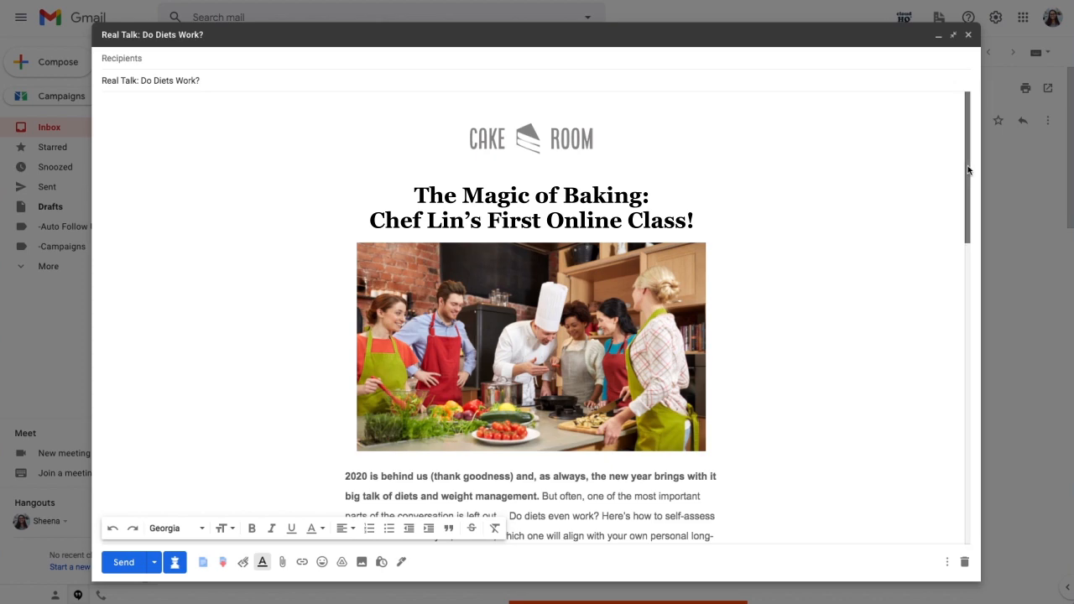
pyautogui.scroll(-3)
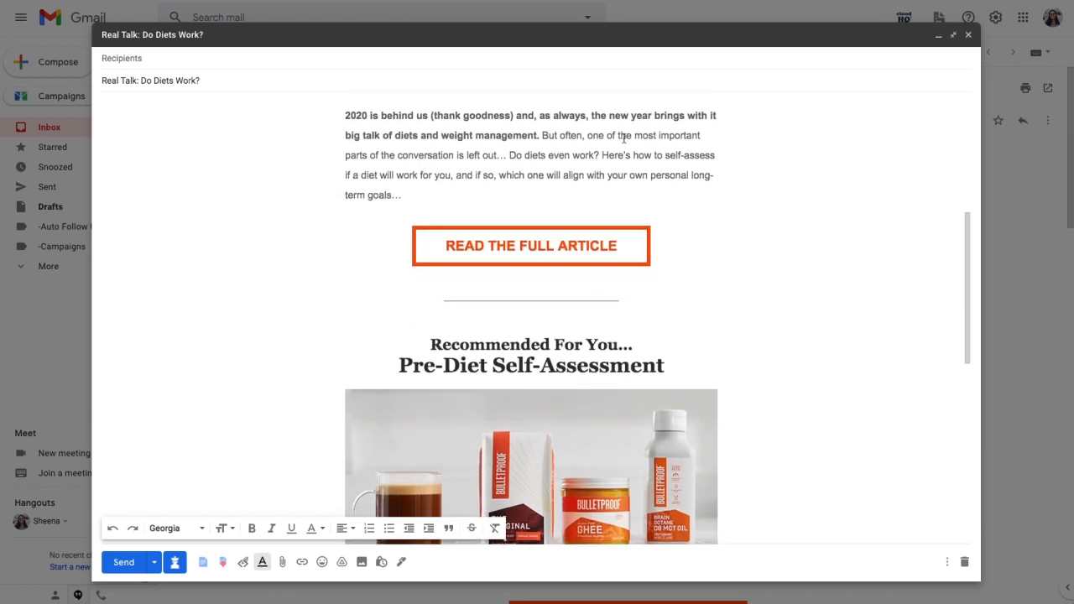
pyautogui.moveTo(346, 114); pyautogui.dragTo(542, 134)
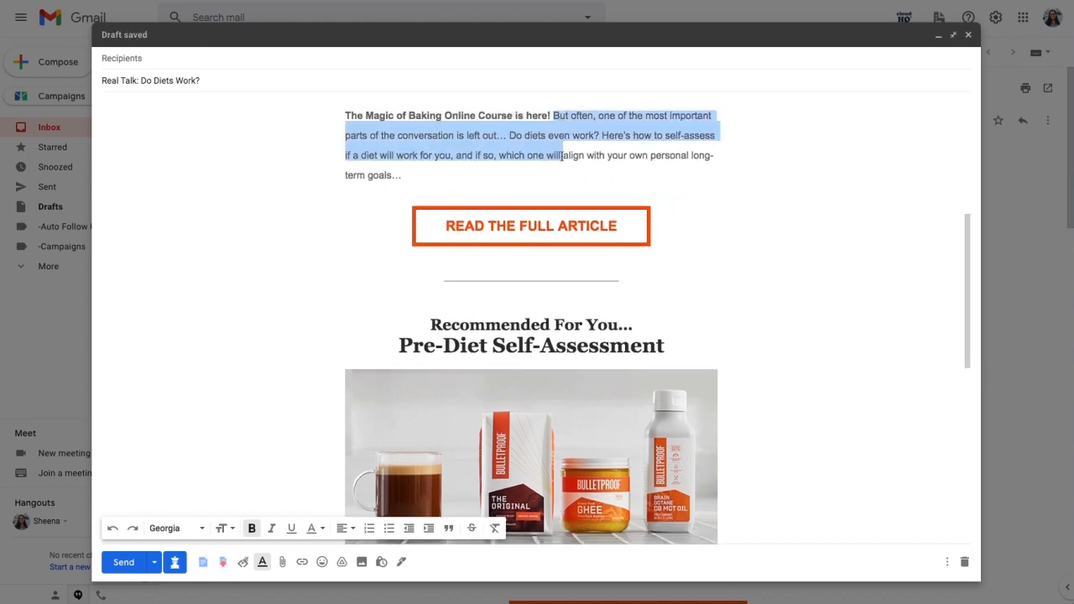
pyautogui.write('Join us from the comfort of your own home via Zoom and lea')
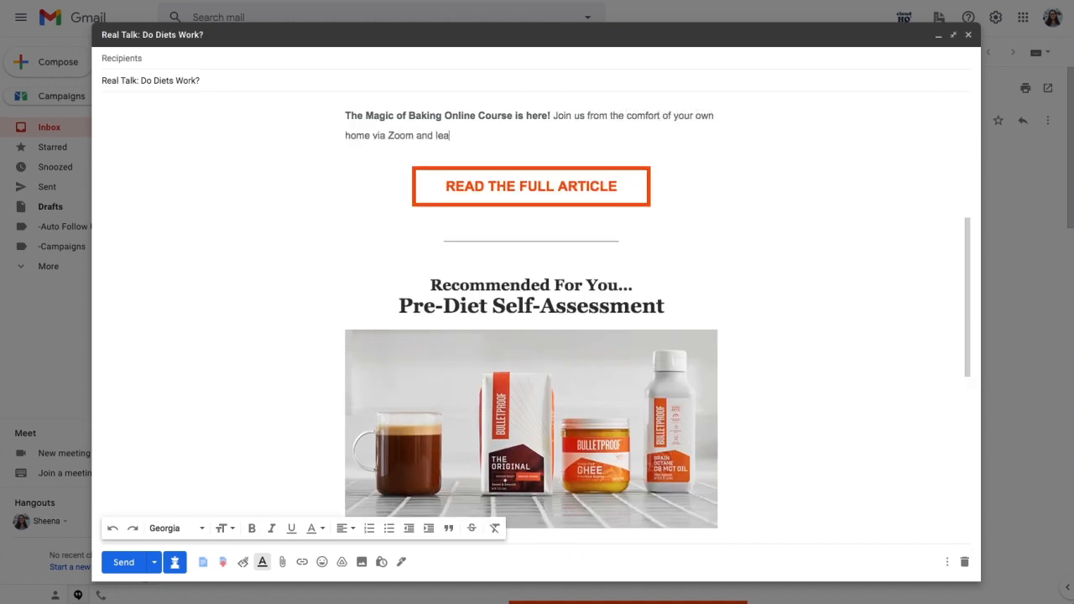
pyautogui.write('rn how to make magical cupcakes, pastries')
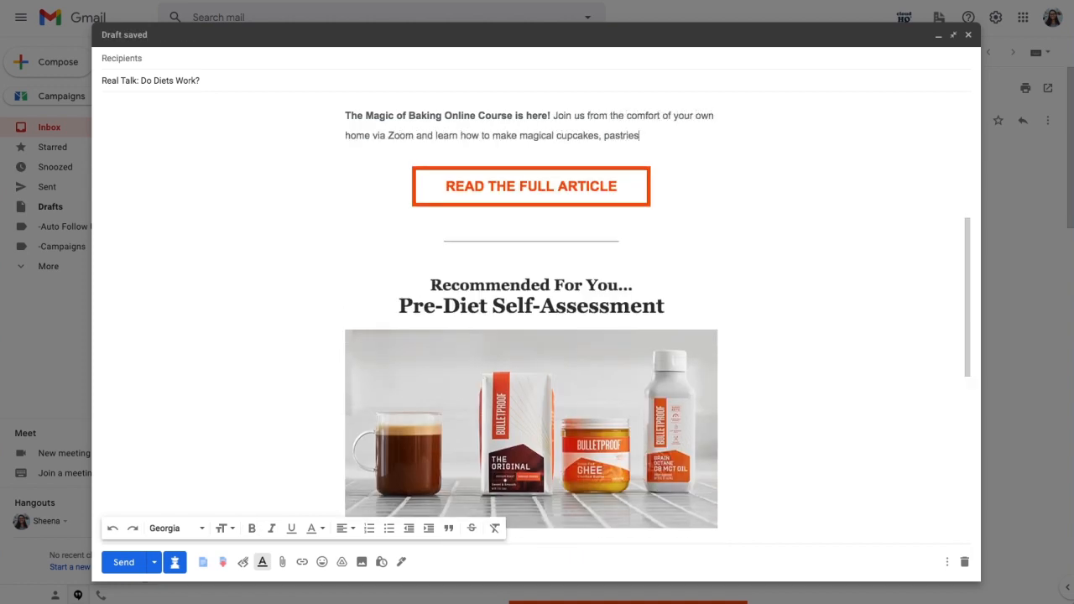
pyautogui.write('and cake with the sweet-tooth magician himself, Chef Lin.')
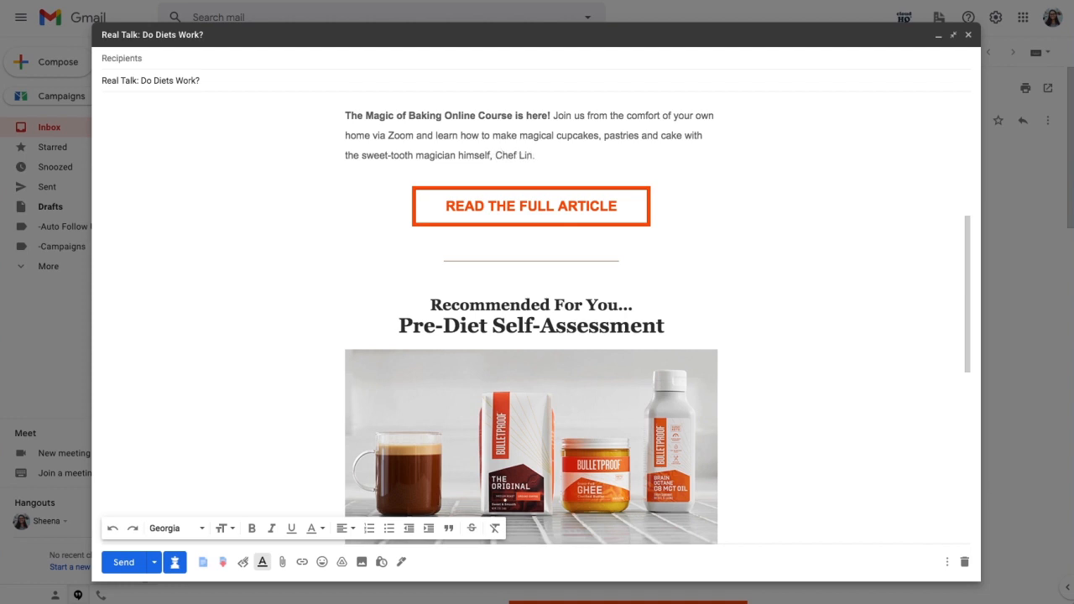
pyautogui.click(530, 204)
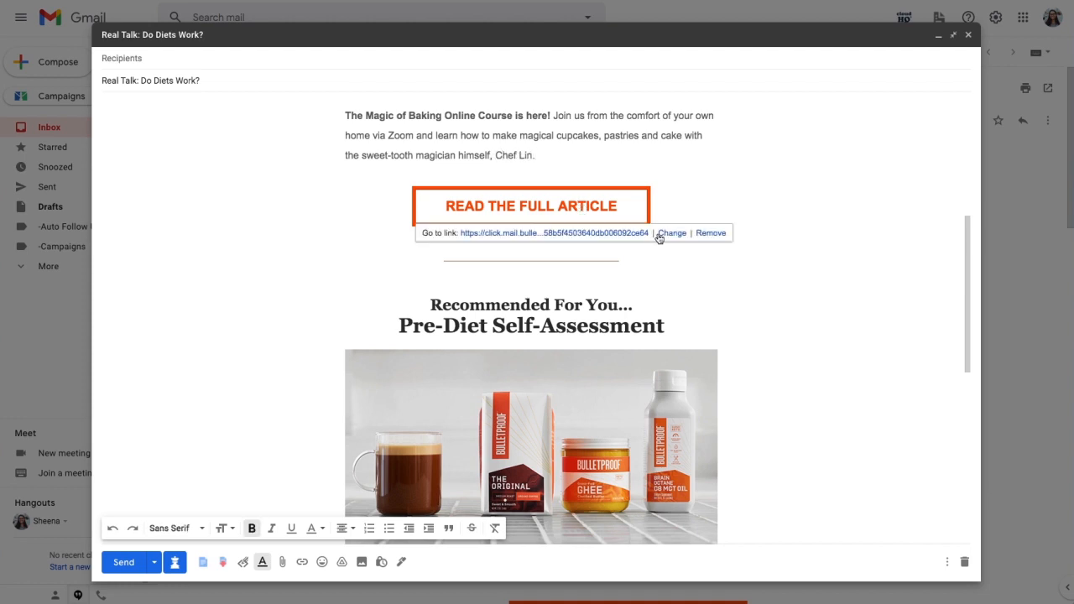
# Replace the article button's link for the SIGN UP HERE call-to-action and check the social icon links at the bottom
pyautogui.click(671, 231)
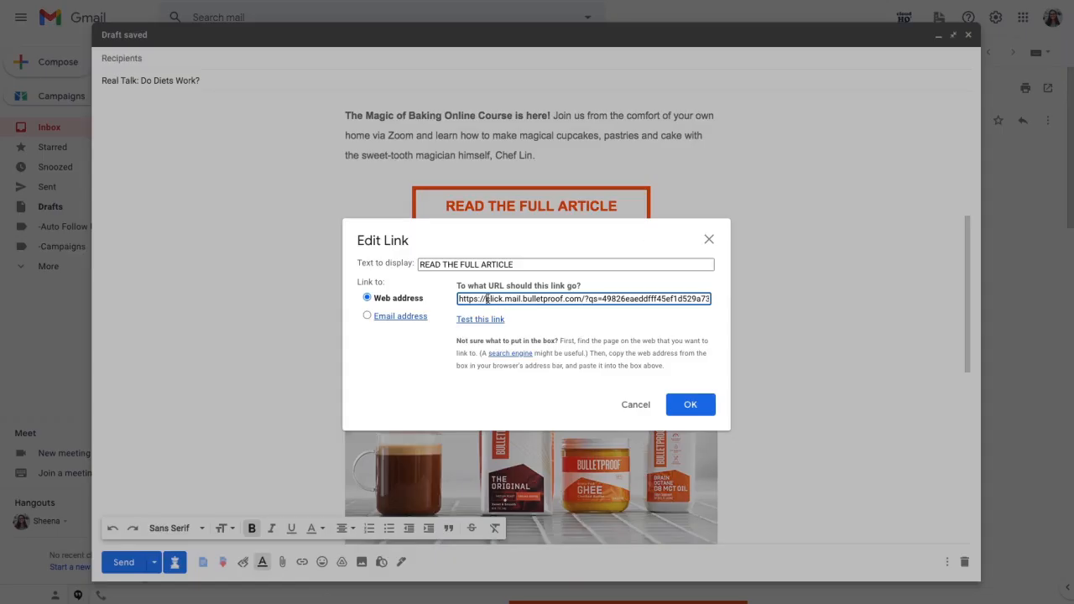
pyautogui.click(690, 404)
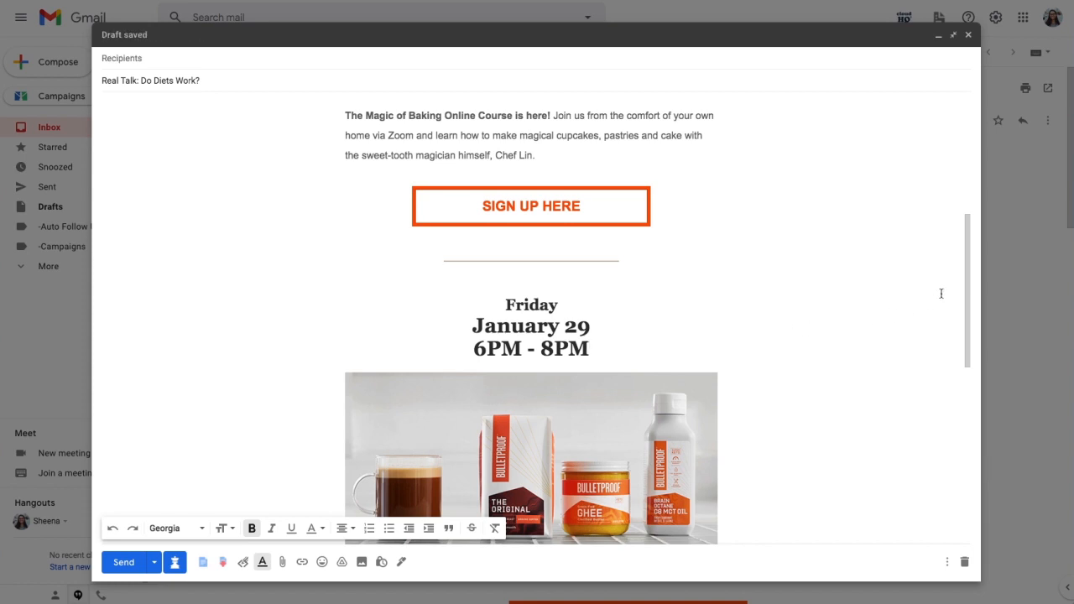
pyautogui.scroll(-3)
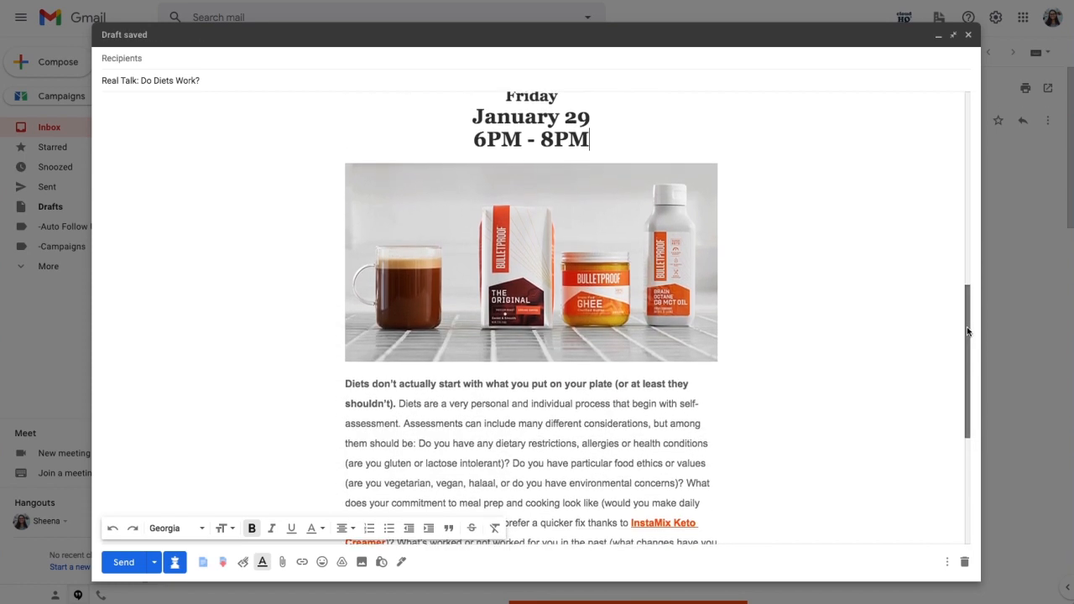
pyautogui.scroll(-3)
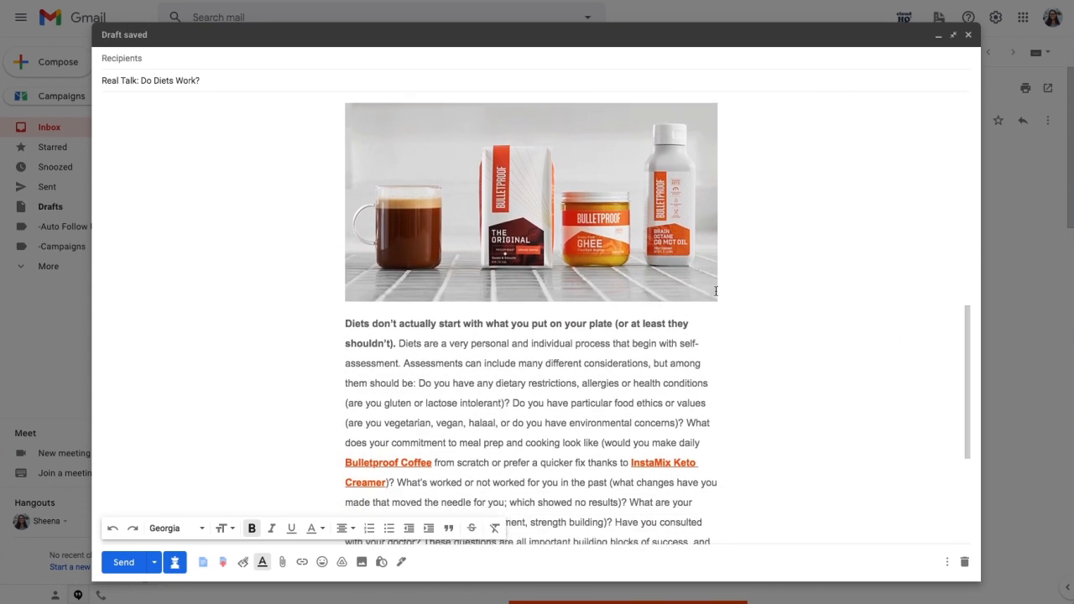
pyautogui.scroll(-3)
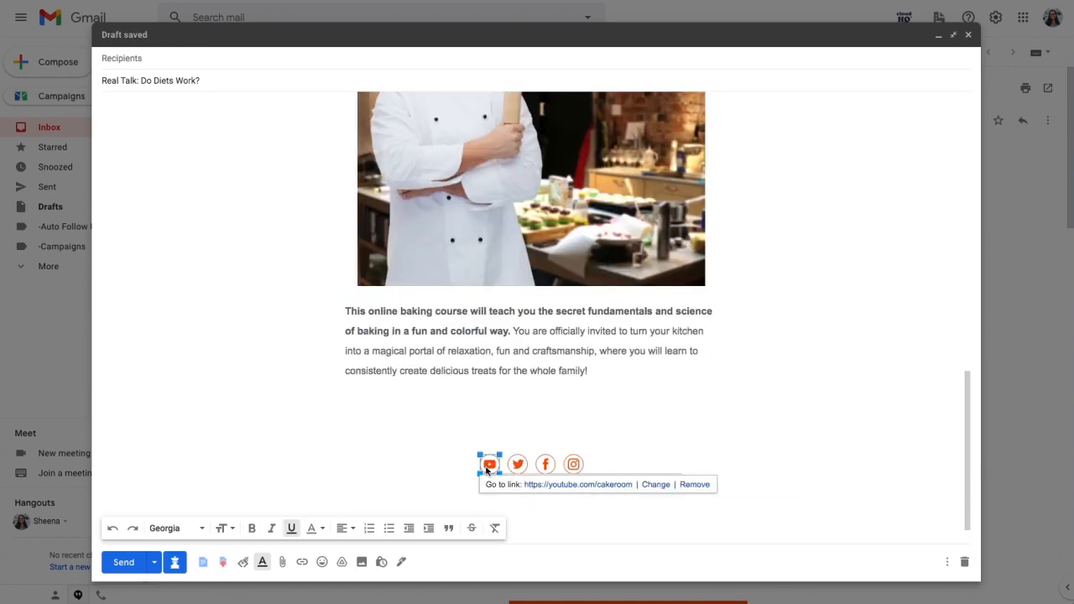
pyautogui.click(543, 463)
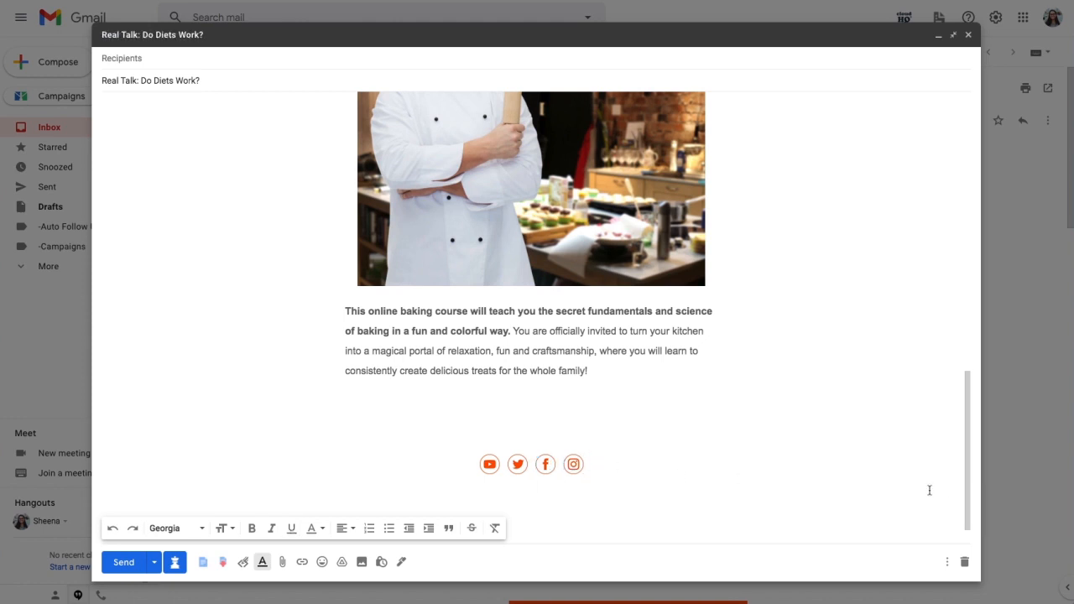
pyautogui.scroll(3)
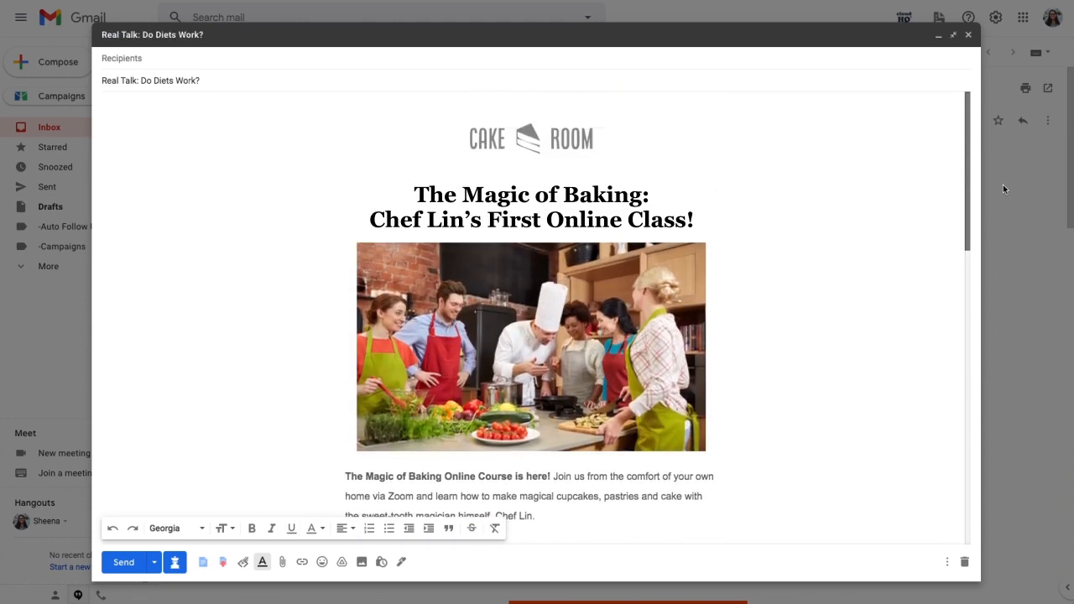
# Set the subject to 'You're Invited to The Magic of Baking: Chef Lin's First Online Class!' and start a MailKing campaign
pyautogui.write("You're Invited")
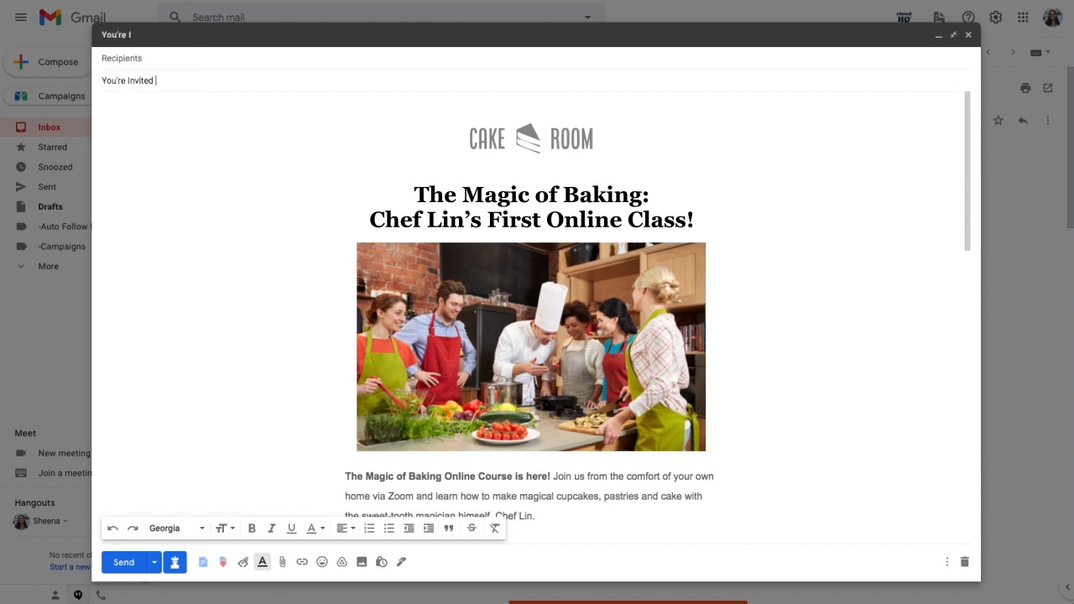
pyautogui.write("to The Magic of Baking: Chef Lin's First Online Class!")
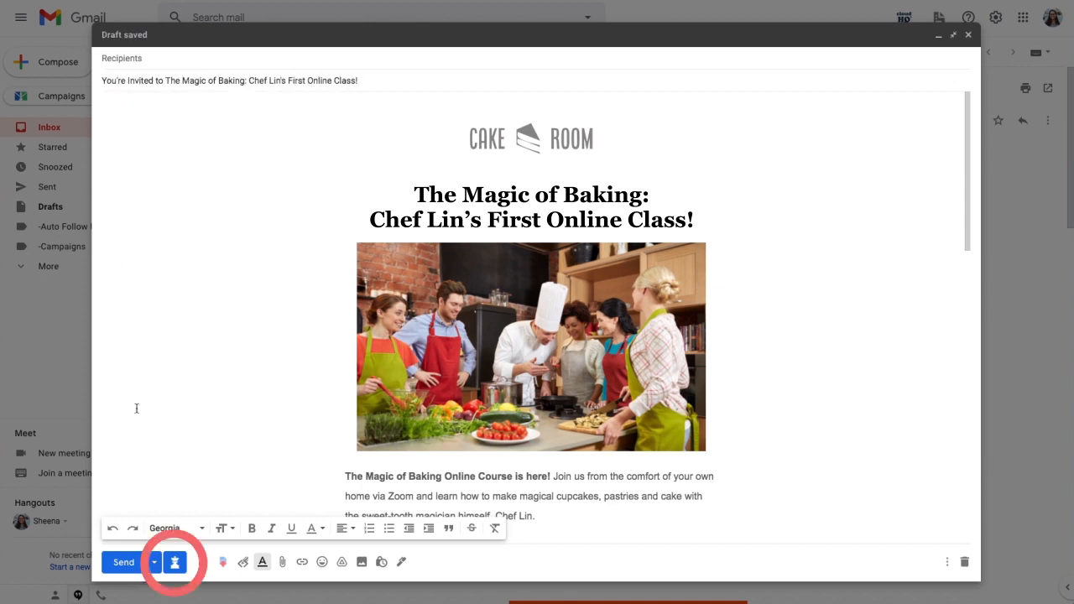
pyautogui.moveTo(174, 562)
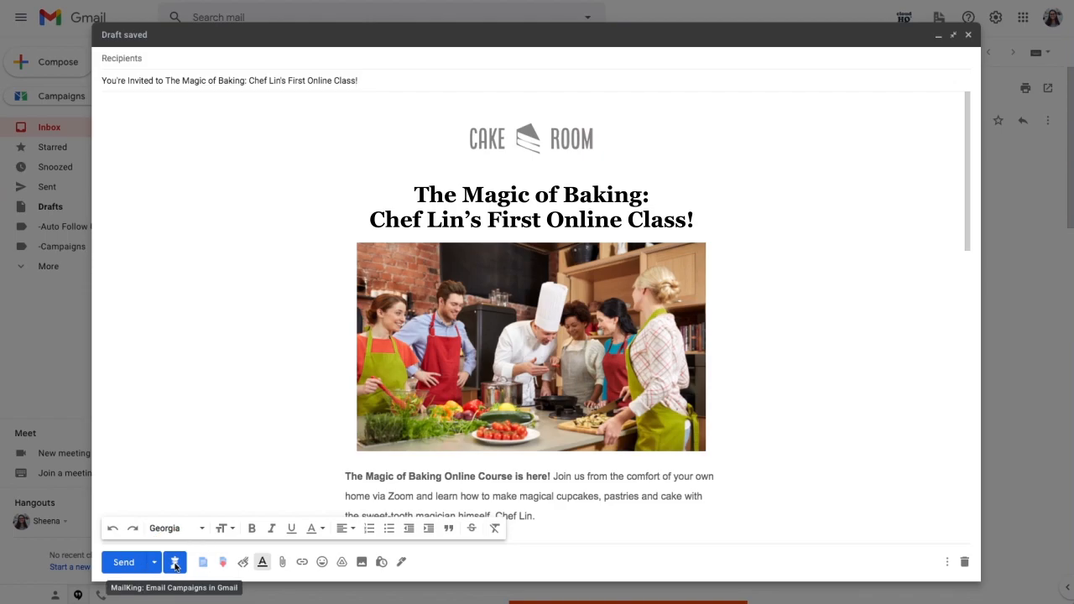
pyautogui.click(174, 561)
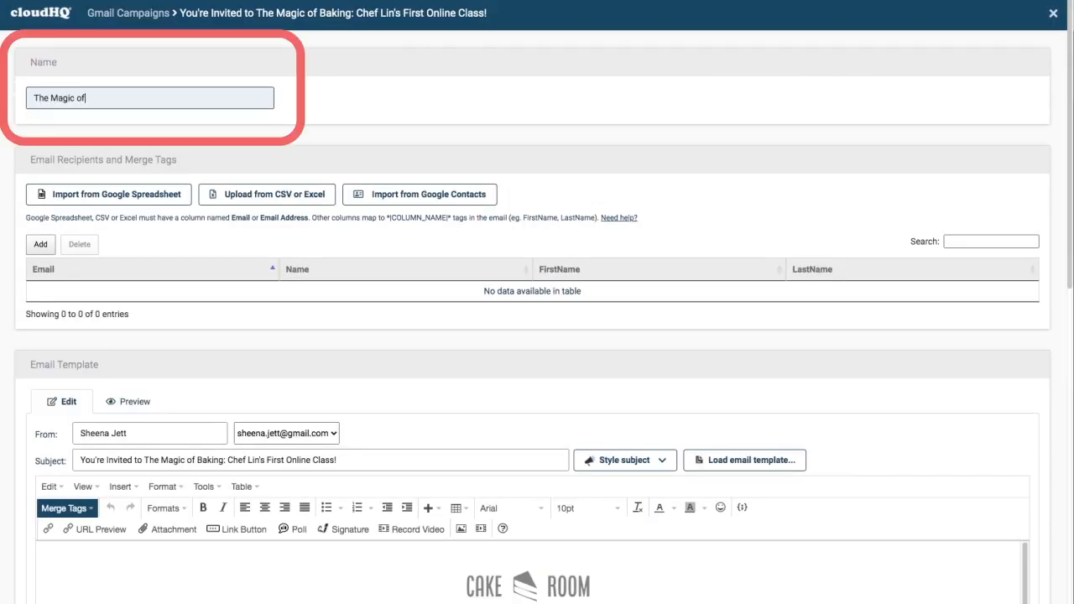
# Name the campaign 'The Magic of Baking Online Course Invite' and import 49 recipients from the Email List Google Sheet
pyautogui.write('Baking Online Course Invite')
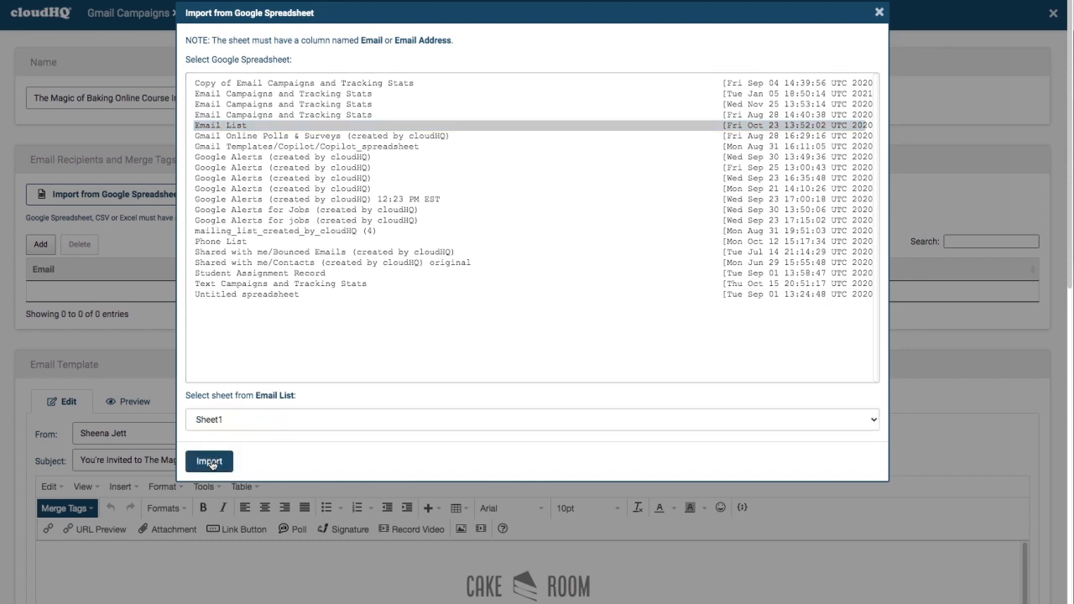
pyautogui.click(208, 460)
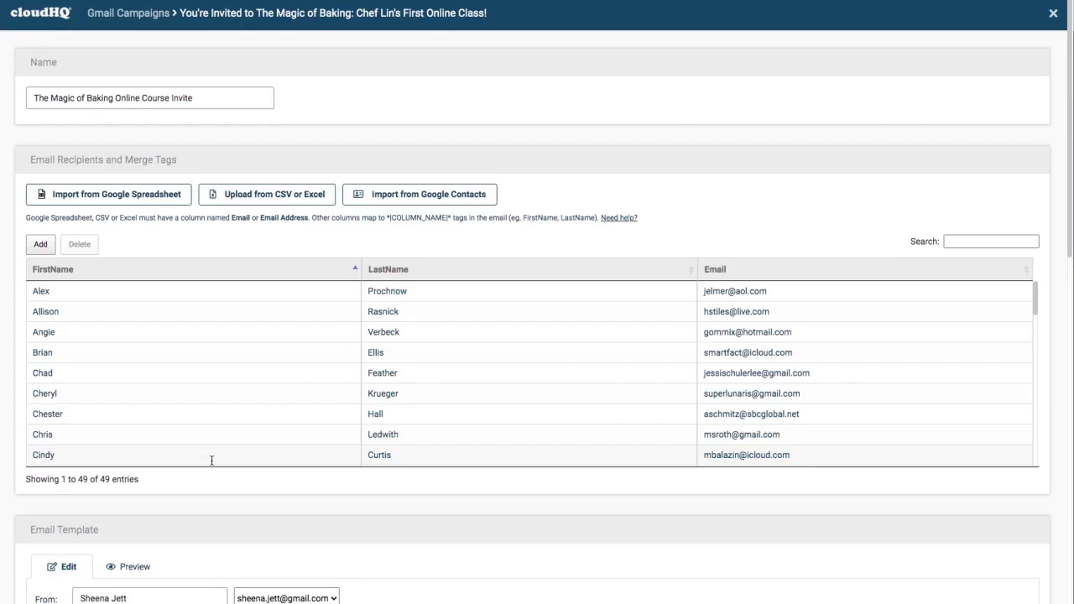
pyautogui.scroll(3)
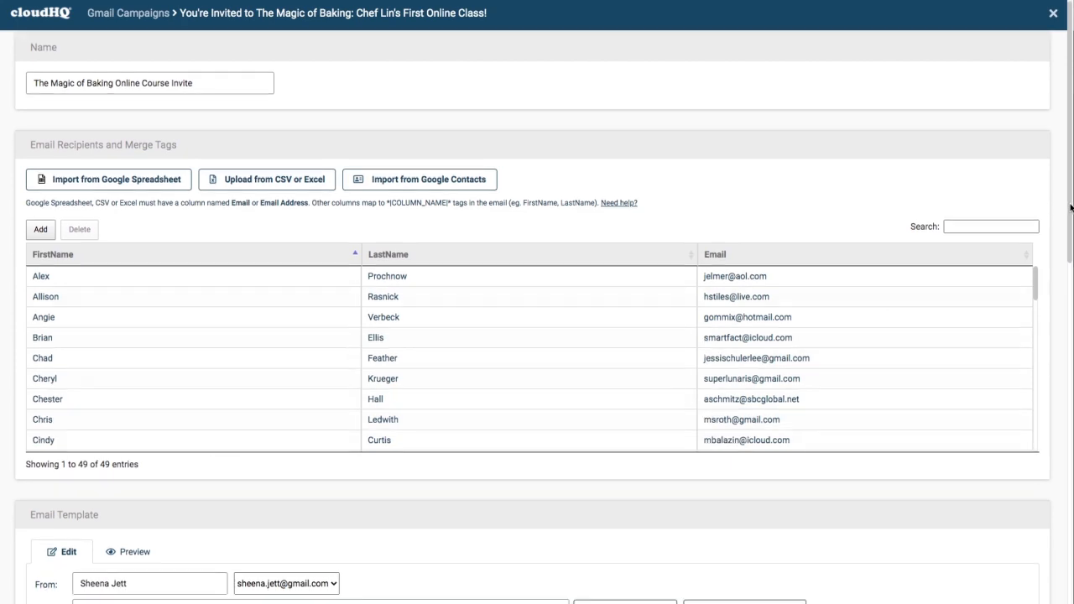
pyautogui.scroll(-3)
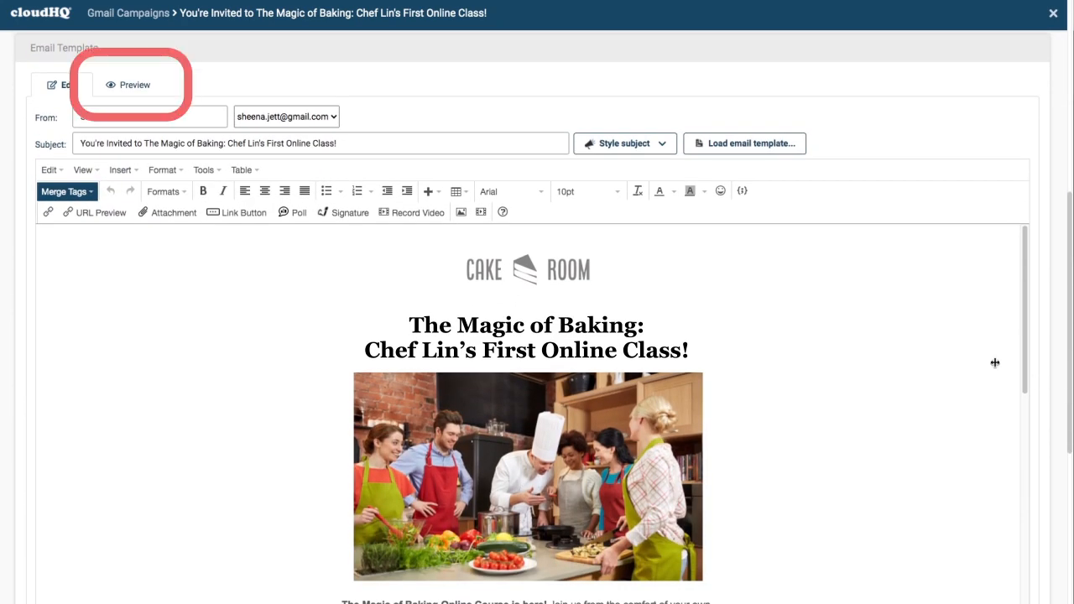
# Preview the invite email on desktop alongside the recipient list and review the send settings
pyautogui.click(128, 84)
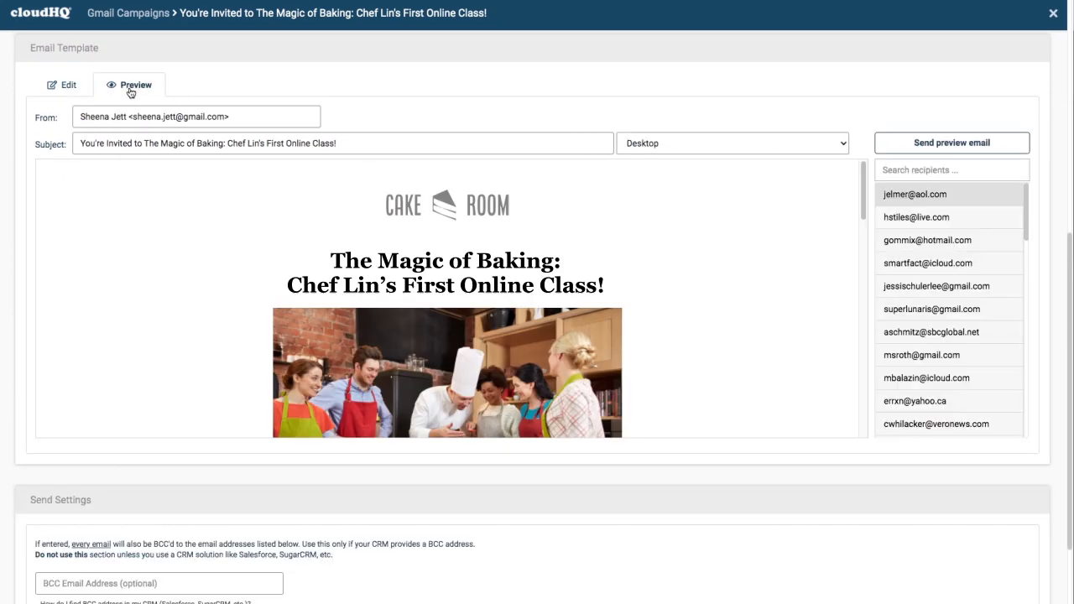
pyautogui.scroll(-3)
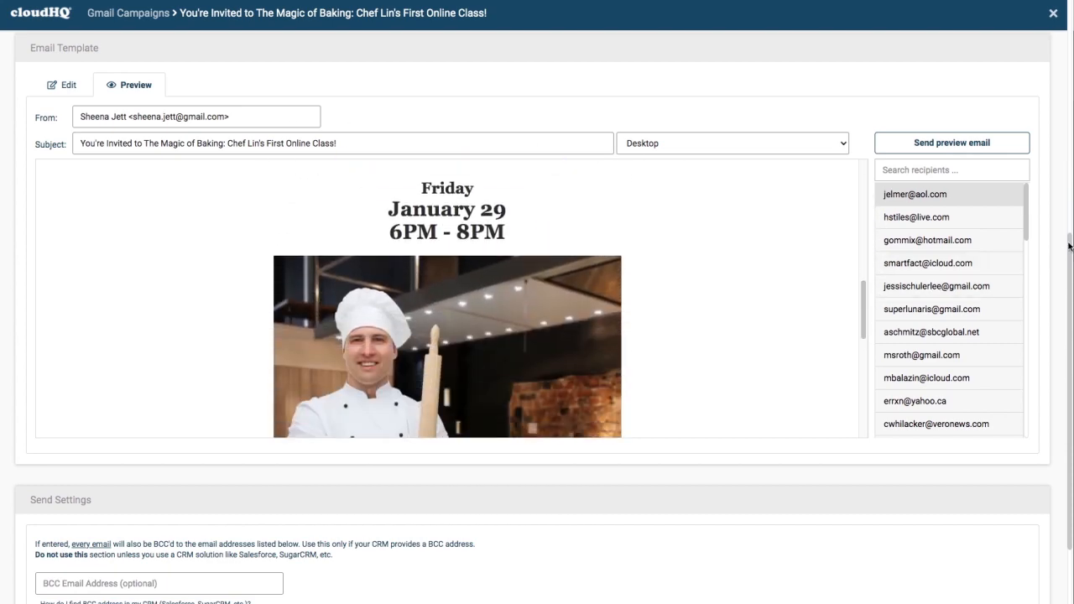
pyautogui.scroll(-3)
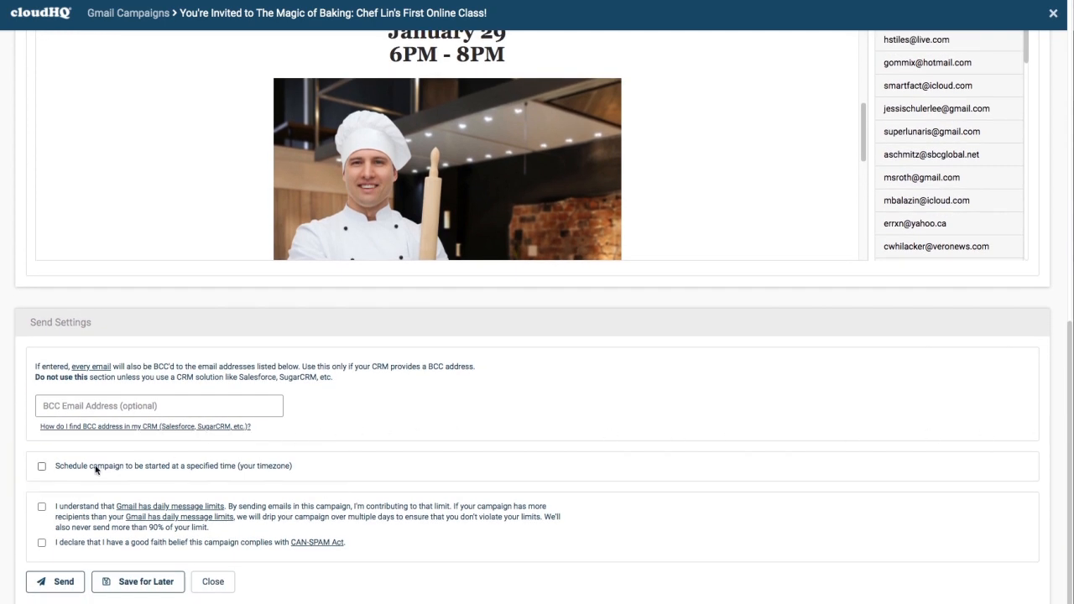
# Acknowledge the Gmail daily sending limits and declare CAN-SPAM compliance in Send Settings
pyautogui.click(42, 506)
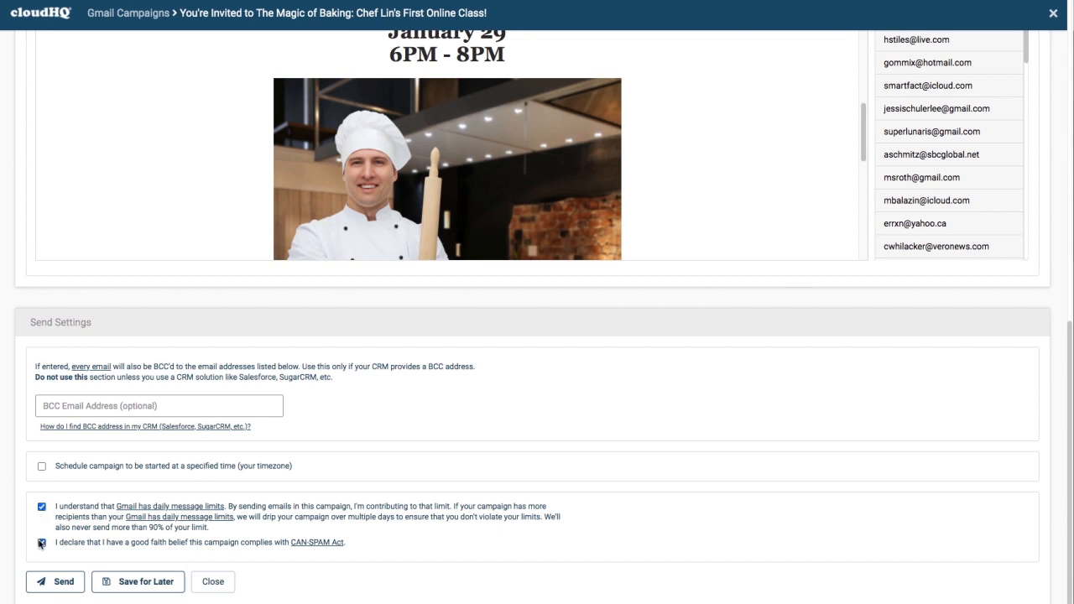
pyautogui.click(41, 541)
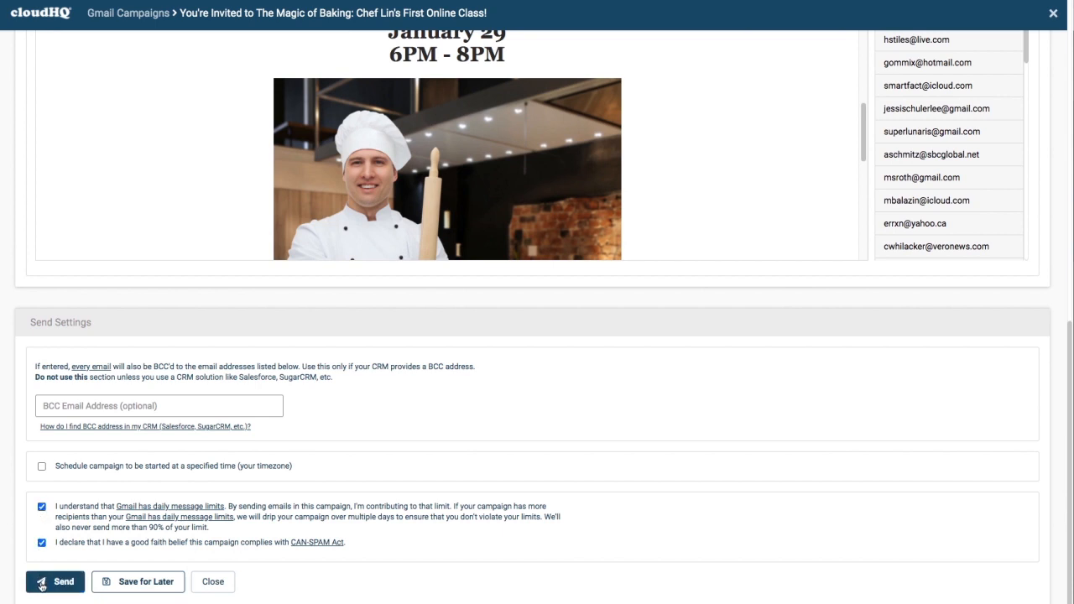
pyautogui.scroll(3)
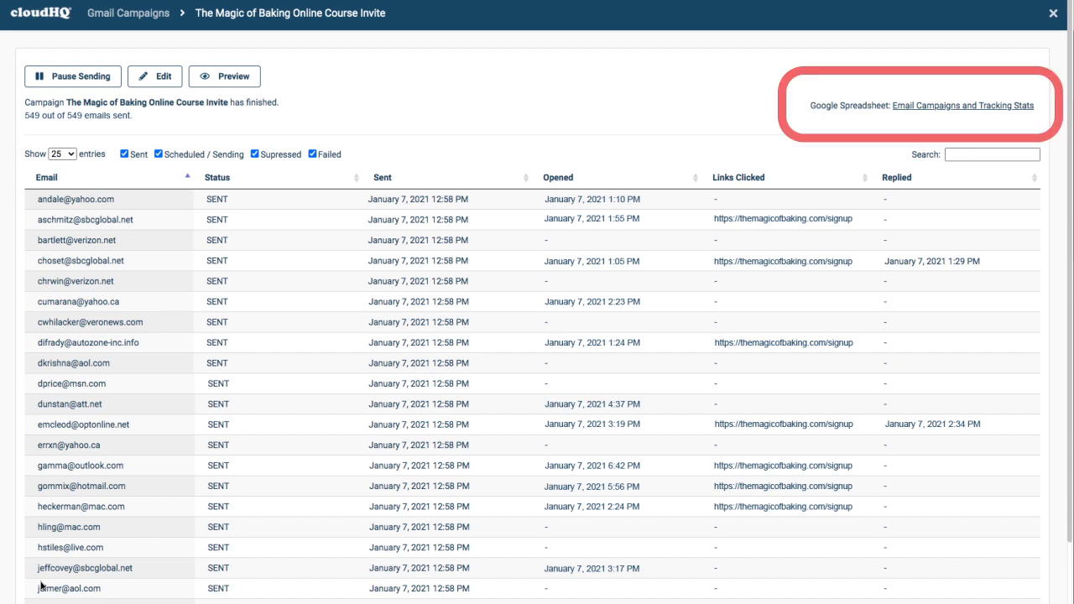
pyautogui.moveTo(929, 110)
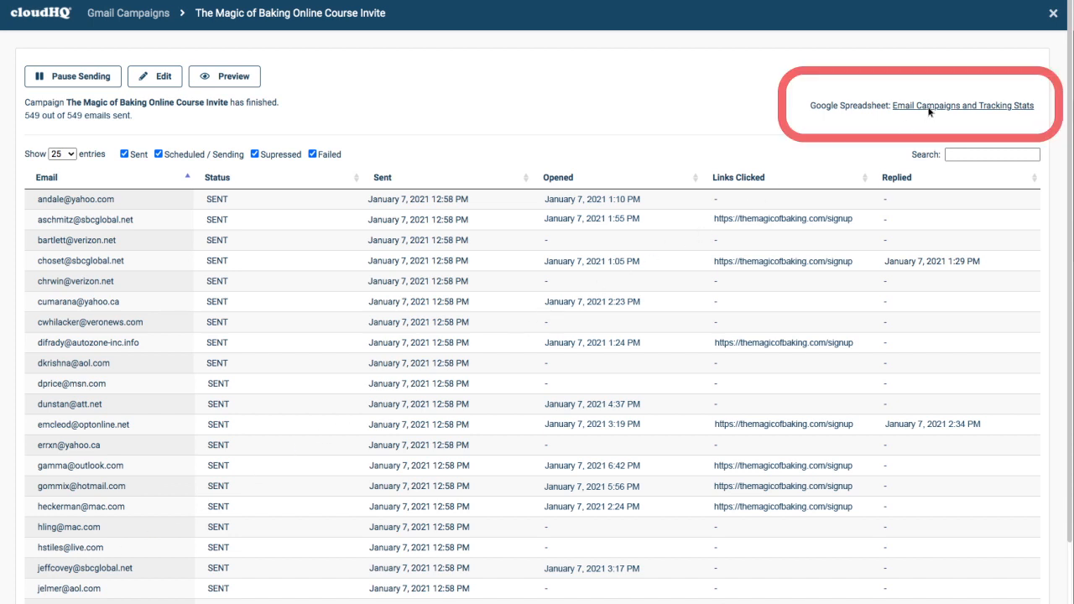
# Open the Email Campaigns and Tracking Stats spreadsheet from the finished campaign's status page
pyautogui.click(963, 104)
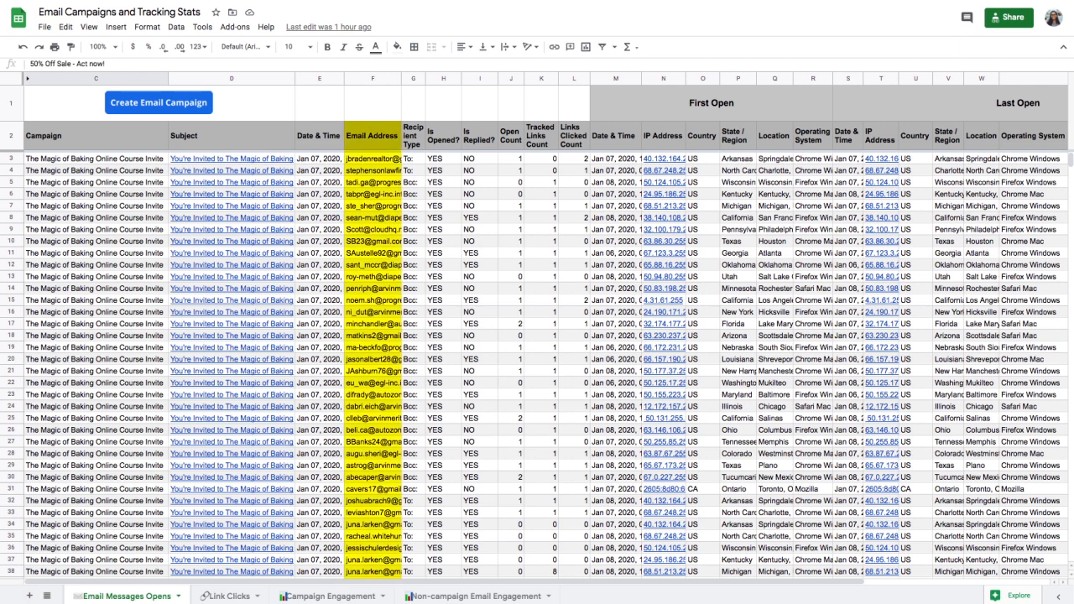
pyautogui.click(443, 134)
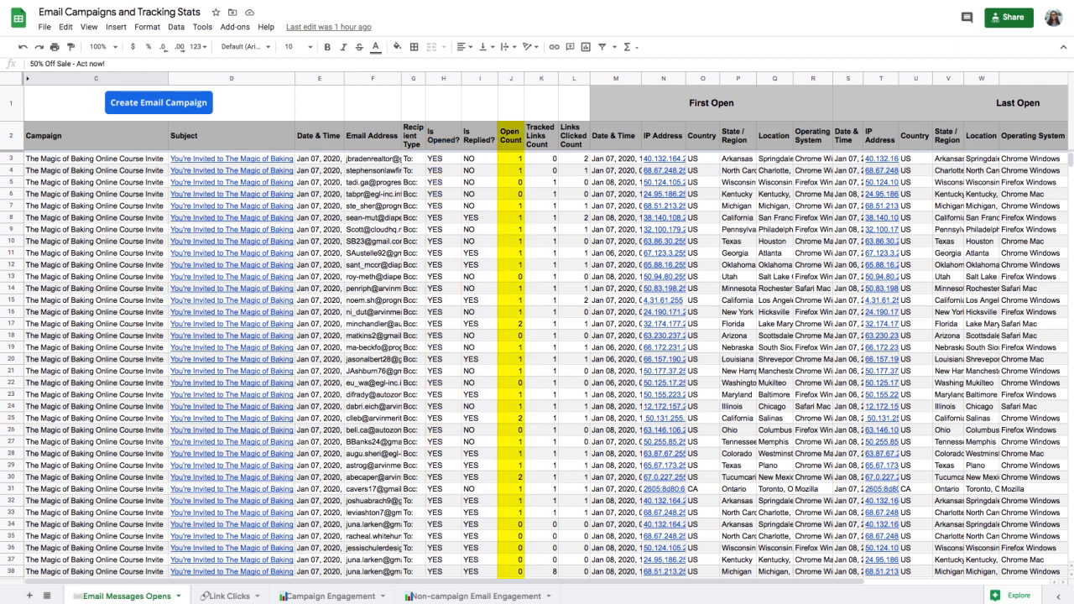
pyautogui.click(540, 134)
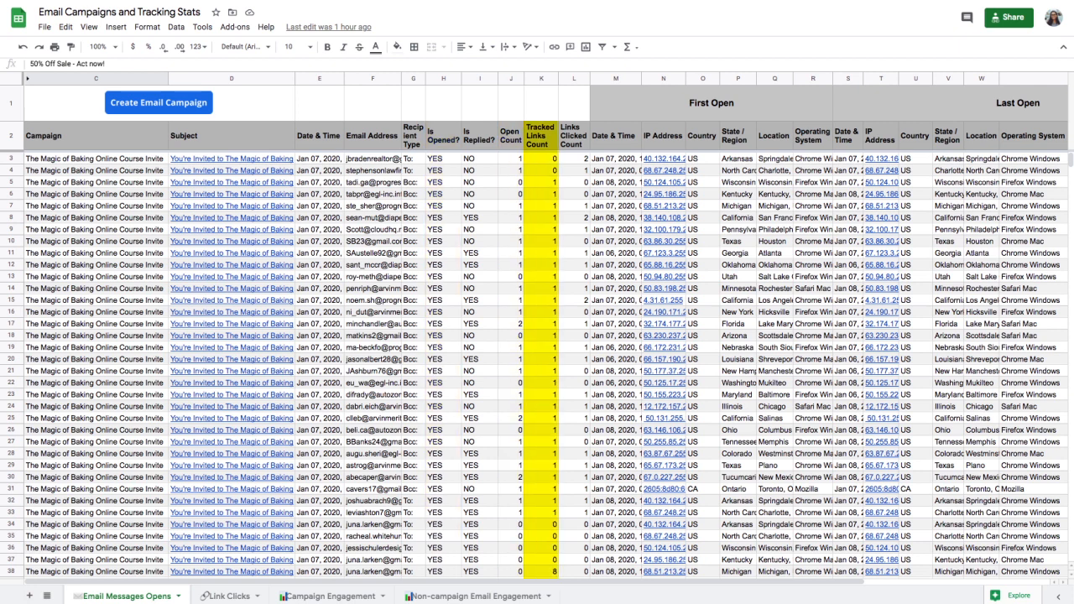
pyautogui.click(573, 136)
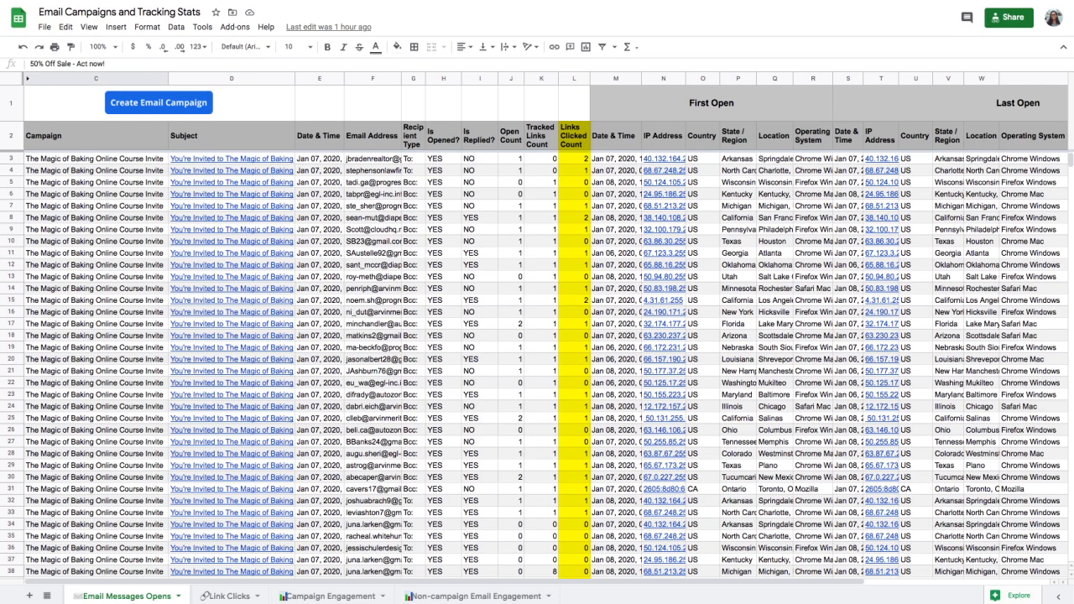